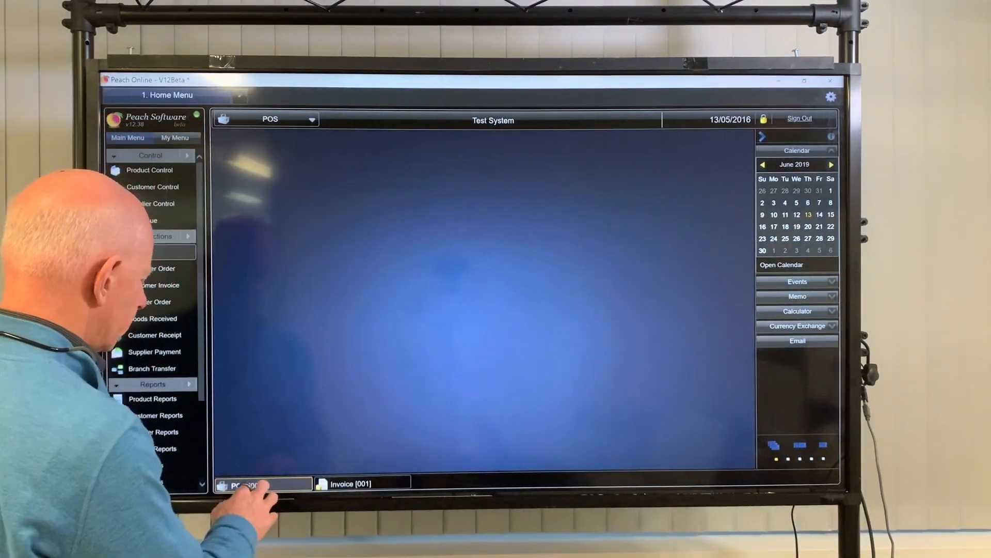
# Restore the POS sale for TEST CUSTOMER 147 and enter HINO FILTER as line 1's part
pyautogui.click(253, 484)
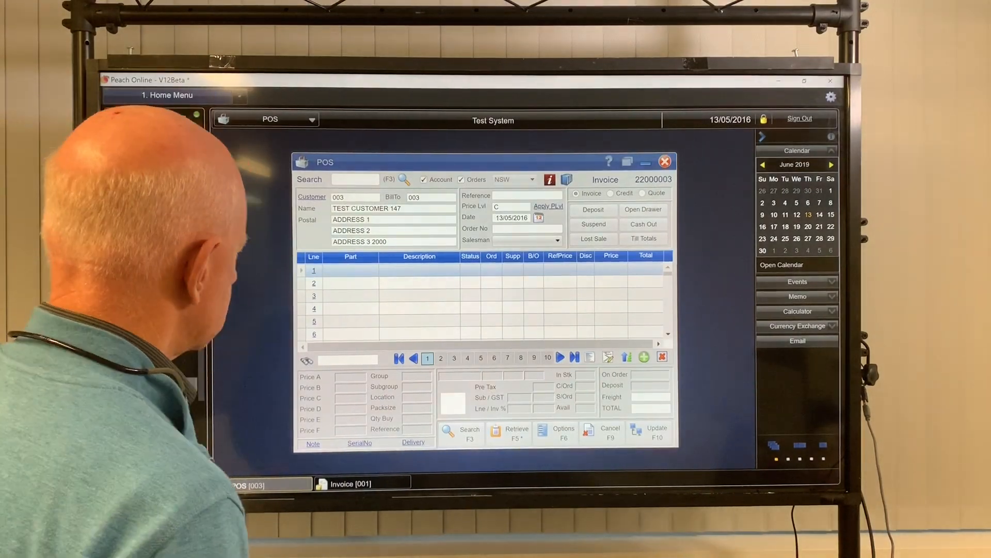
pyautogui.click(167, 95)
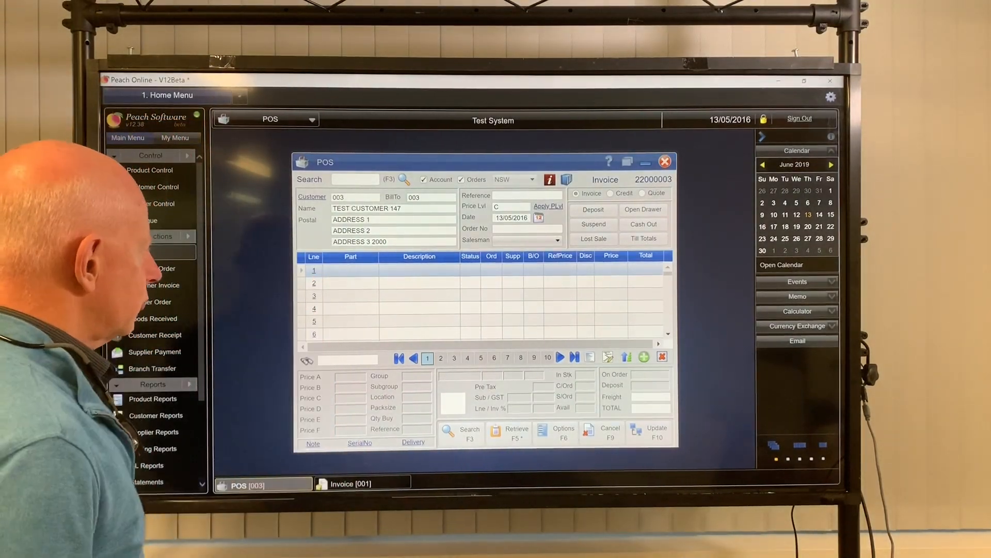
pyautogui.click(350, 270)
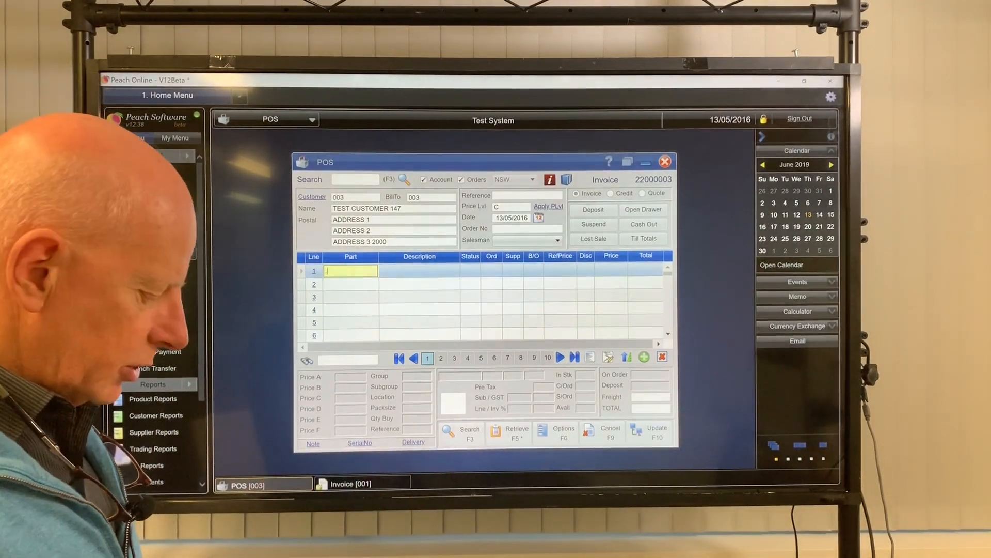
pyautogui.write('HI')
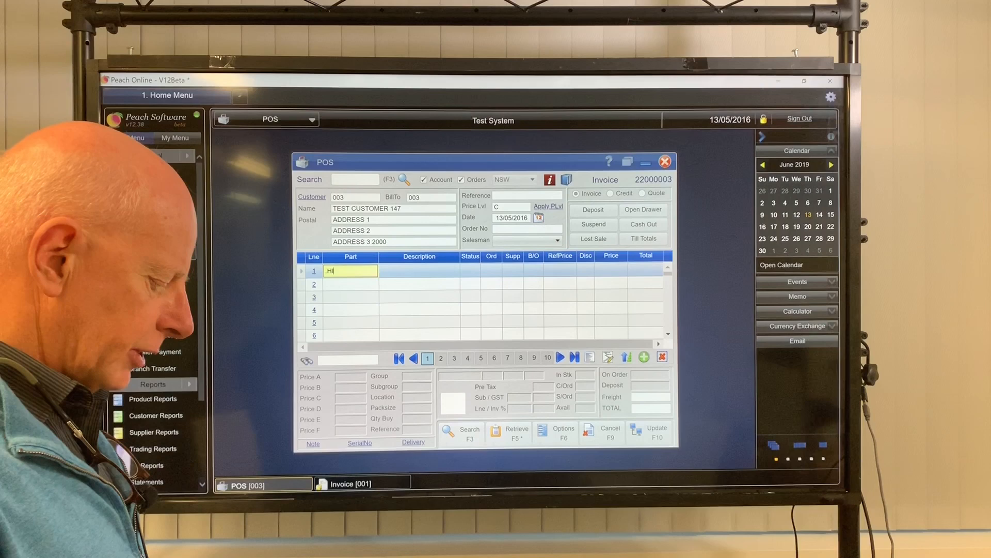
pyautogui.write('INO F')
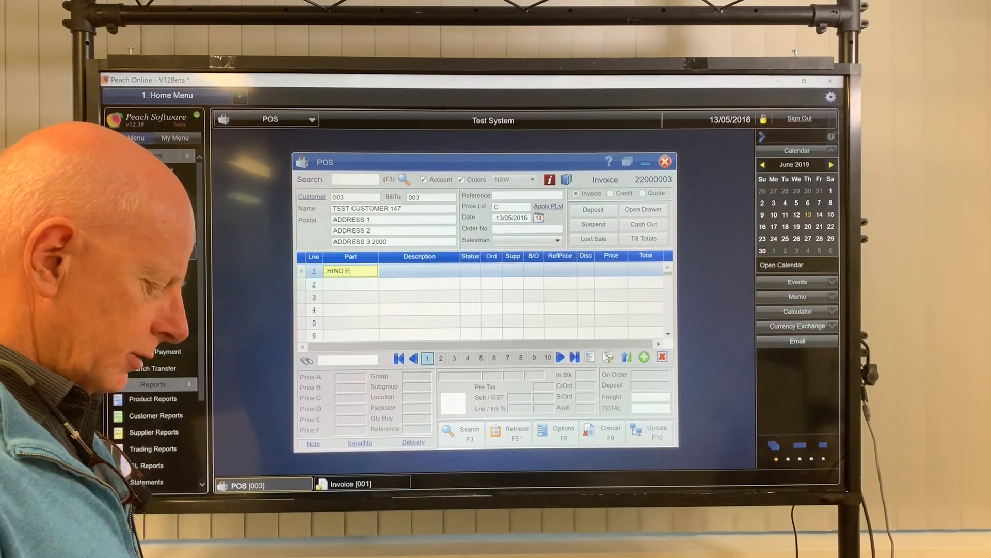
pyautogui.write('ILTER ...')
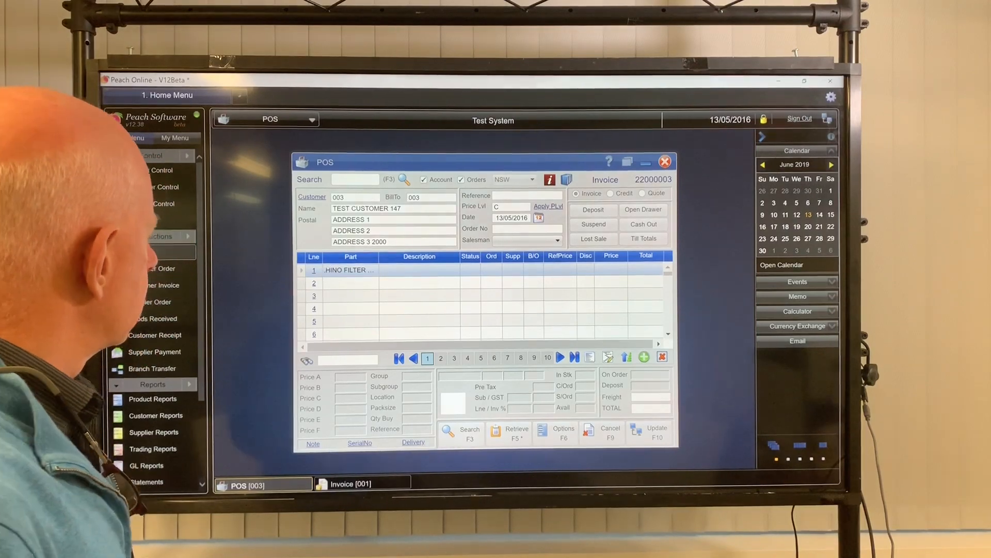
# Clear line 1, run a +RED keyword search listing 44 Redline parts, and cancel it
pyautogui.click(403, 179)
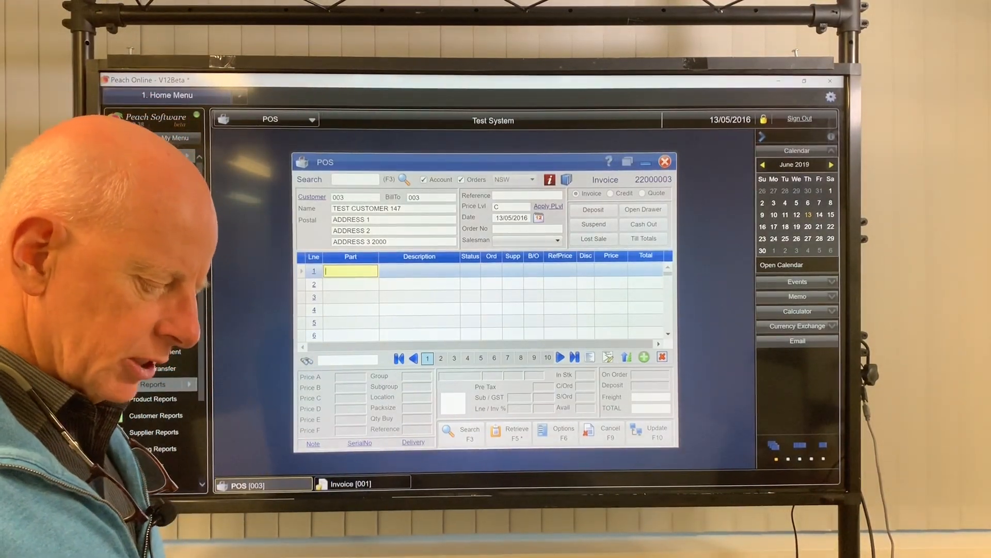
pyautogui.write('+RED')
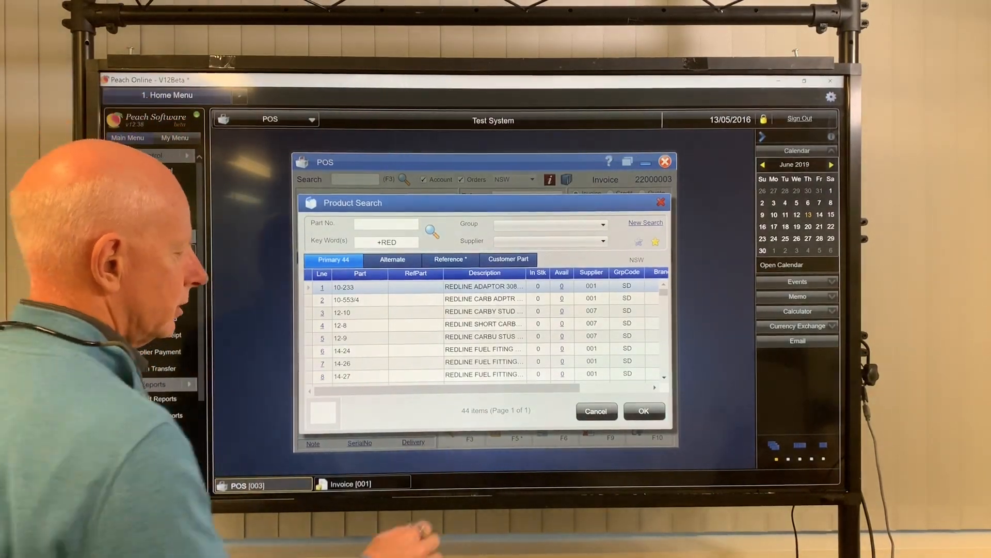
pyautogui.click(594, 411)
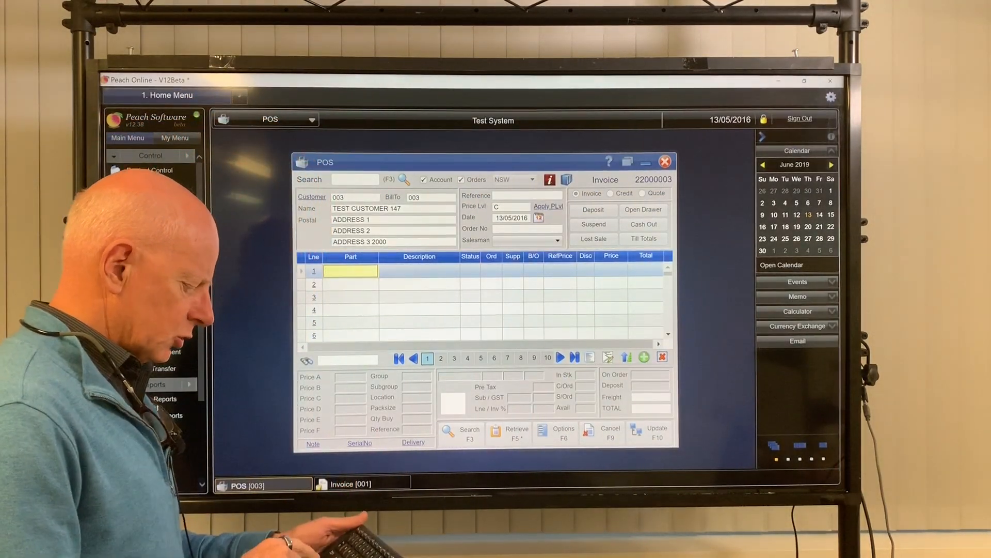
# Add Ryco oil filter Z9 to line 1 at 6.05 and view its Product Status details
pyautogui.write('Z9')
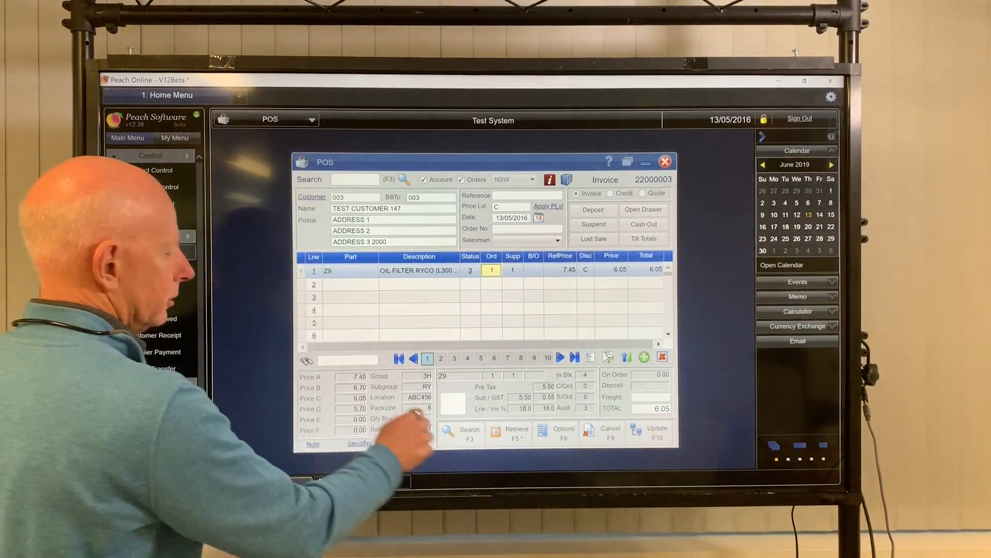
pyautogui.click(562, 432)
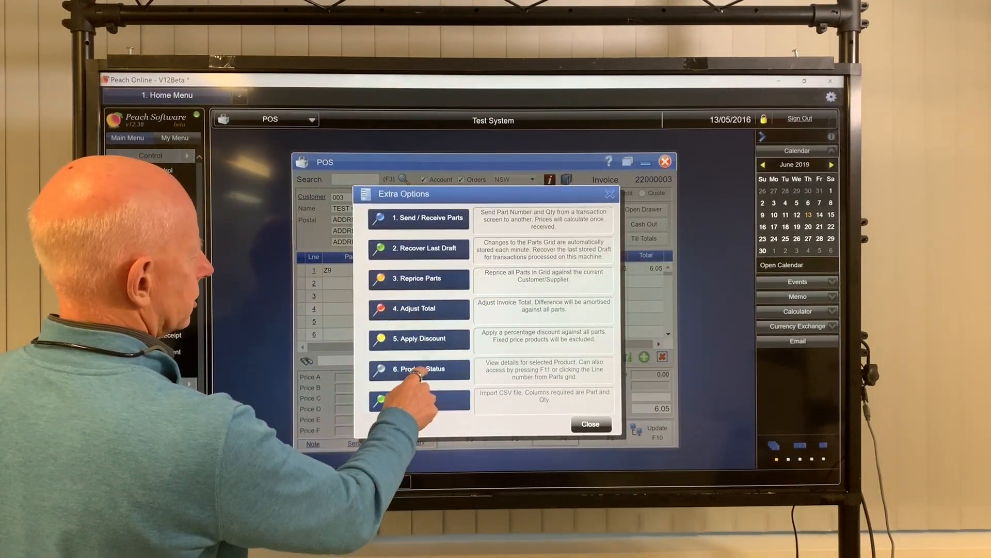
pyautogui.click(419, 369)
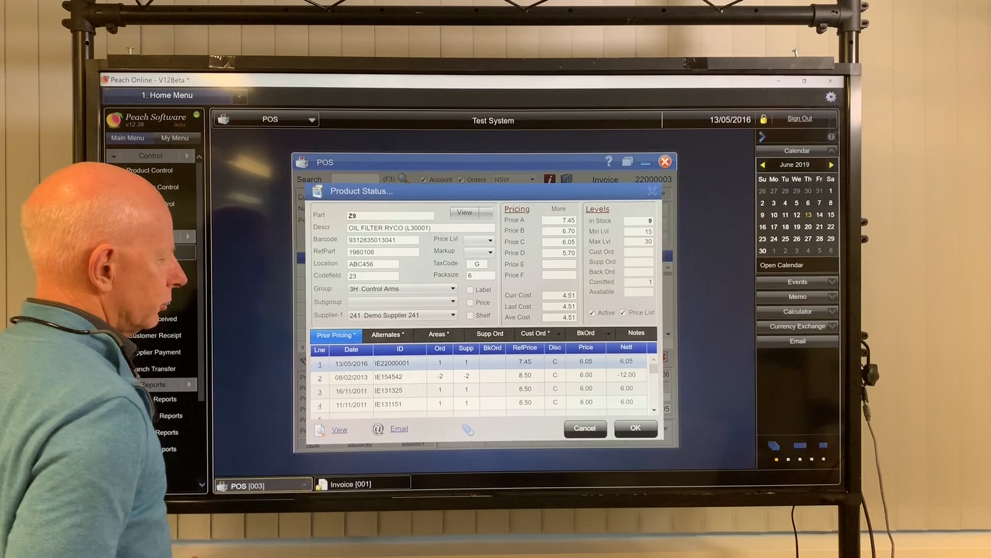
pyautogui.click(386, 334)
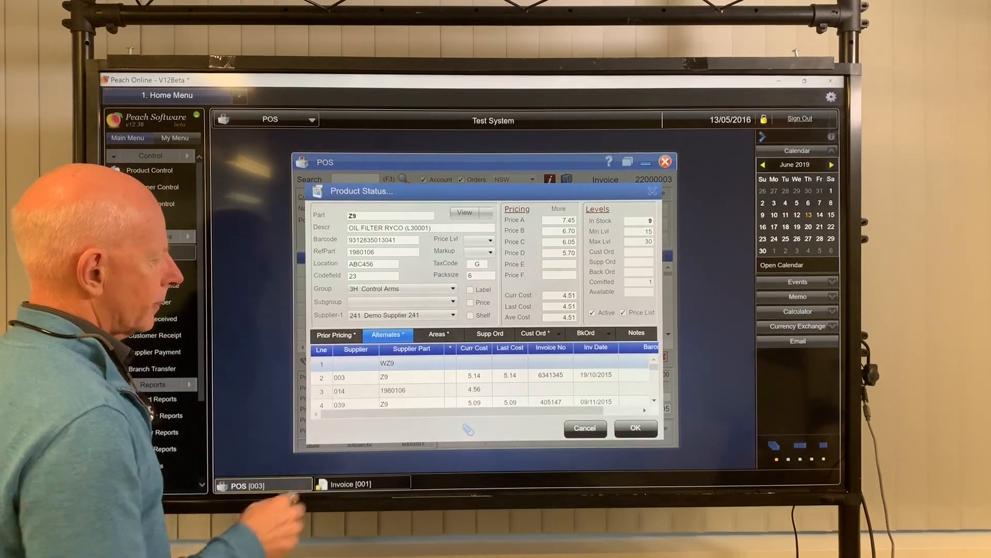
pyautogui.click(436, 333)
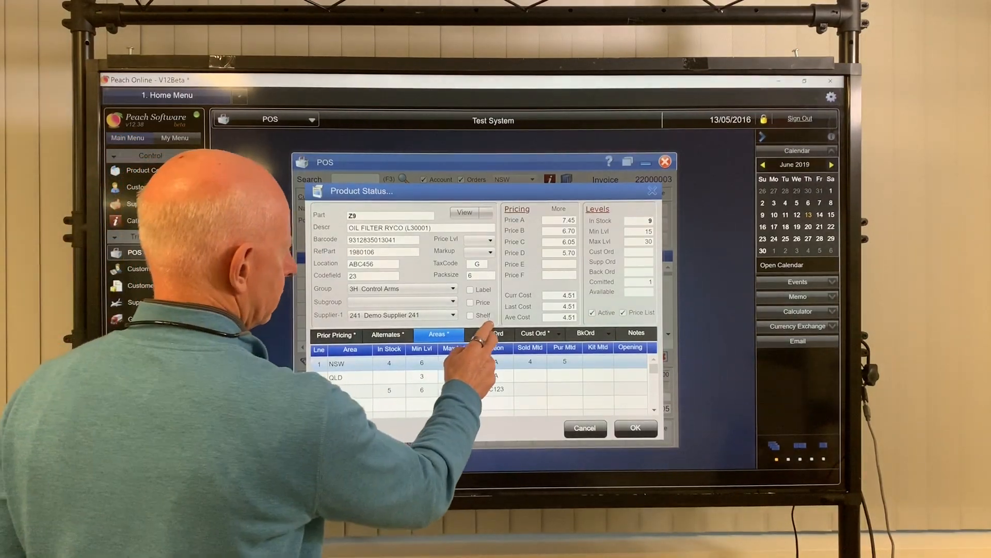
pyautogui.click(489, 333)
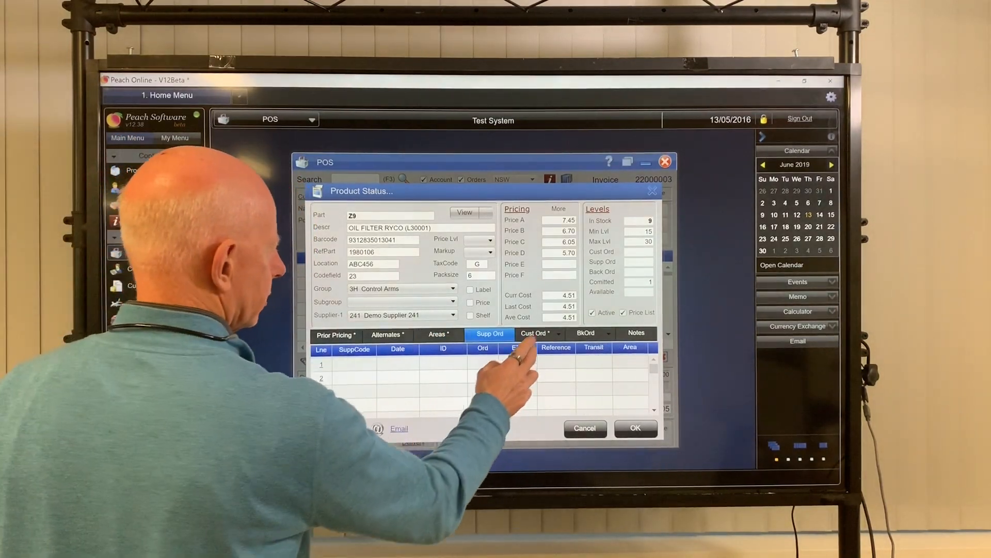
pyautogui.click(537, 333)
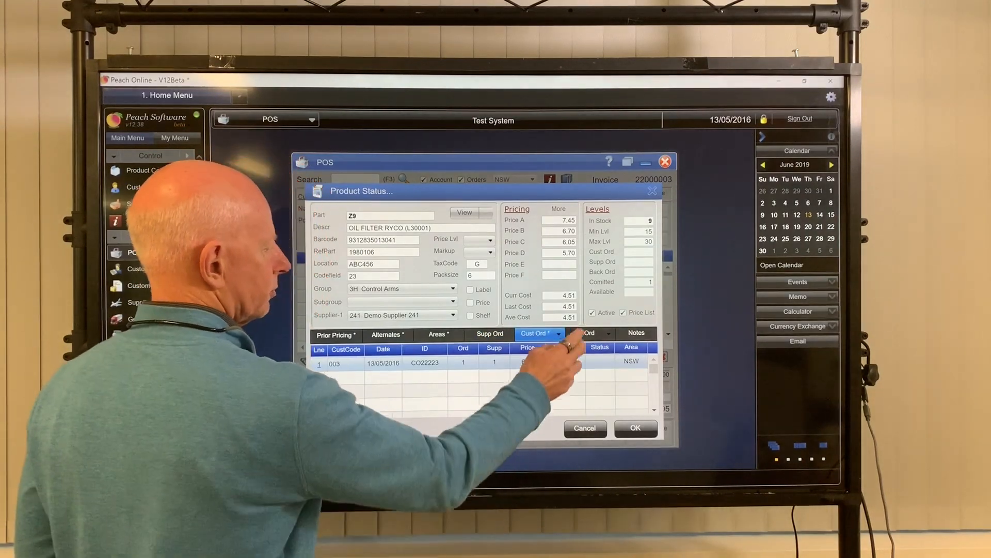
pyautogui.click(586, 333)
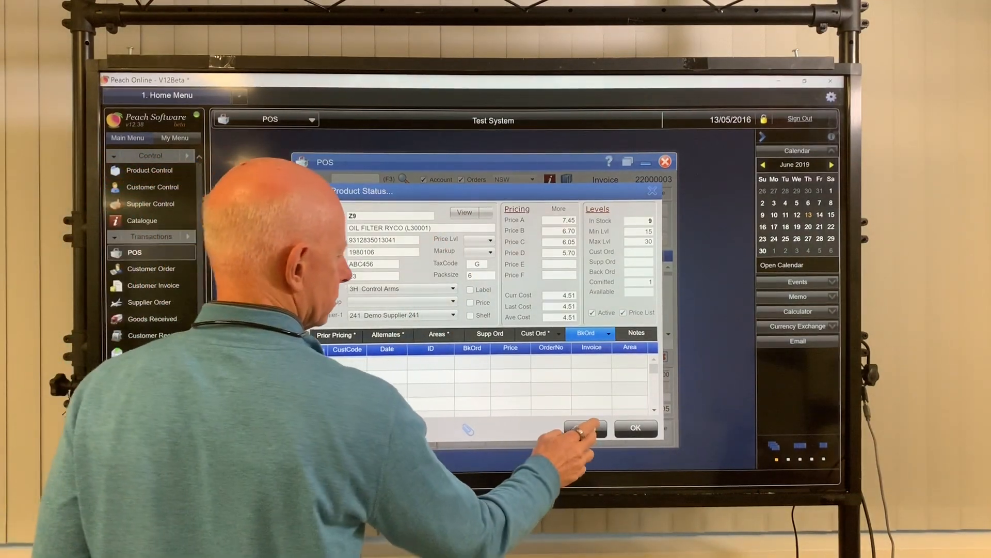
pyautogui.click(636, 428)
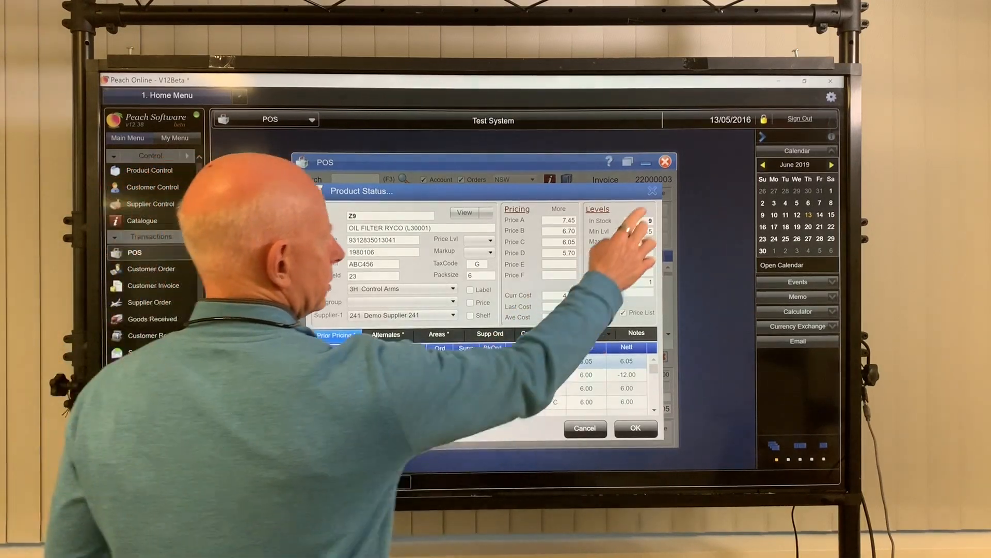
pyautogui.click(634, 428)
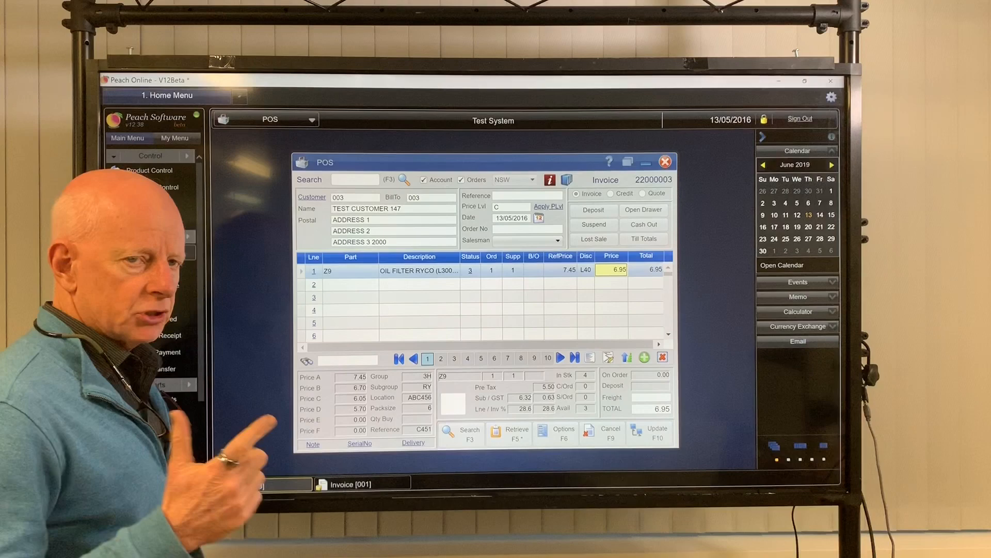
# Reprice the Z9 line to price level A with discount code C-10, selling at 6.66
pyautogui.rightClick(511, 206)
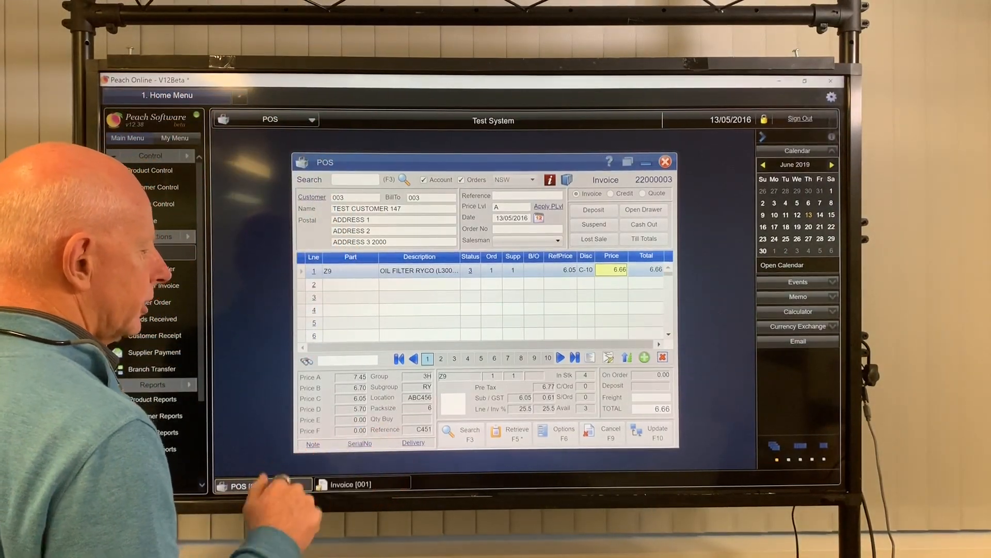
# Cancel the Z9 transaction and dismiss customer 003's credit status summary
pyautogui.click(609, 432)
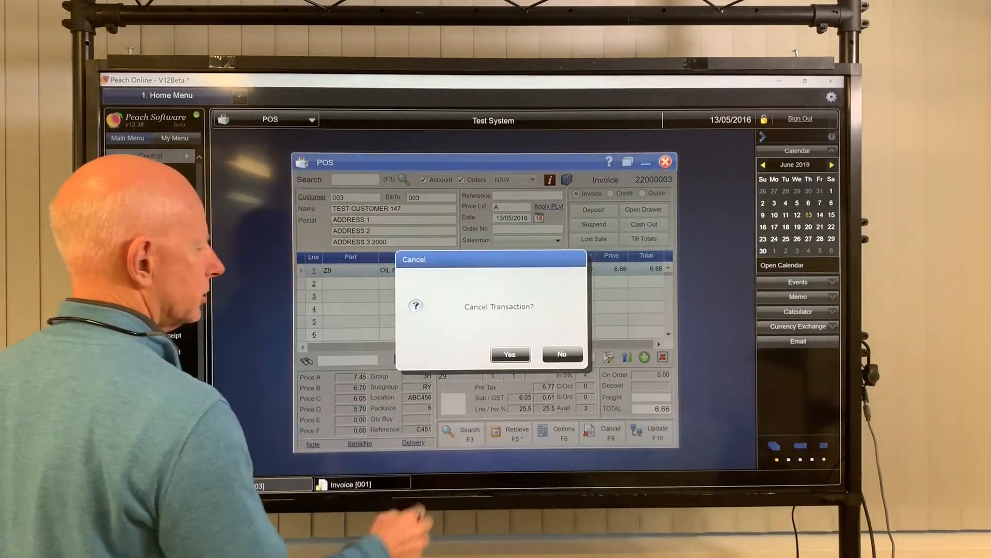
pyautogui.click(510, 353)
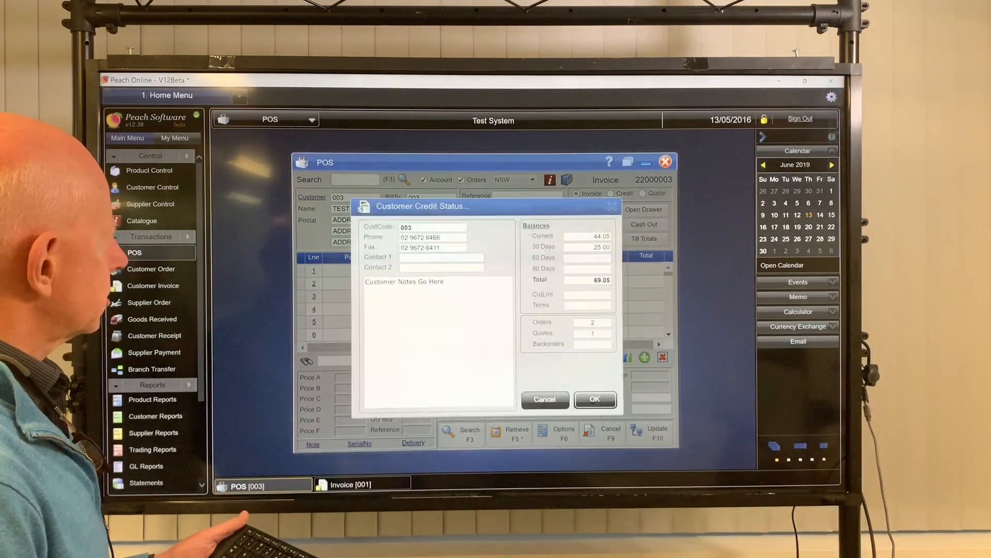
pyautogui.click(594, 400)
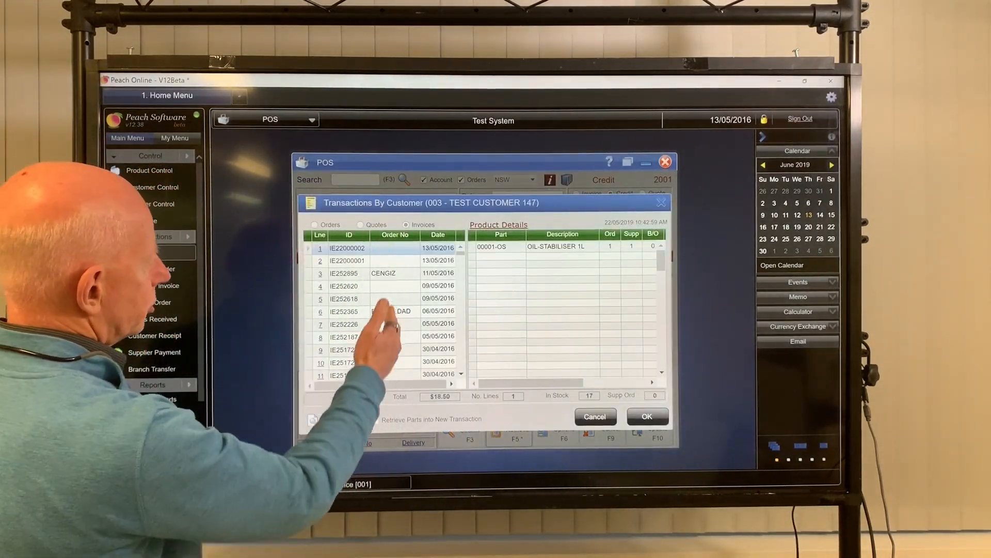
# Preview earlier invoices' parts, including IE251721, then retrieve the 28/04/2016 MINH invoice
pyautogui.click(375, 419)
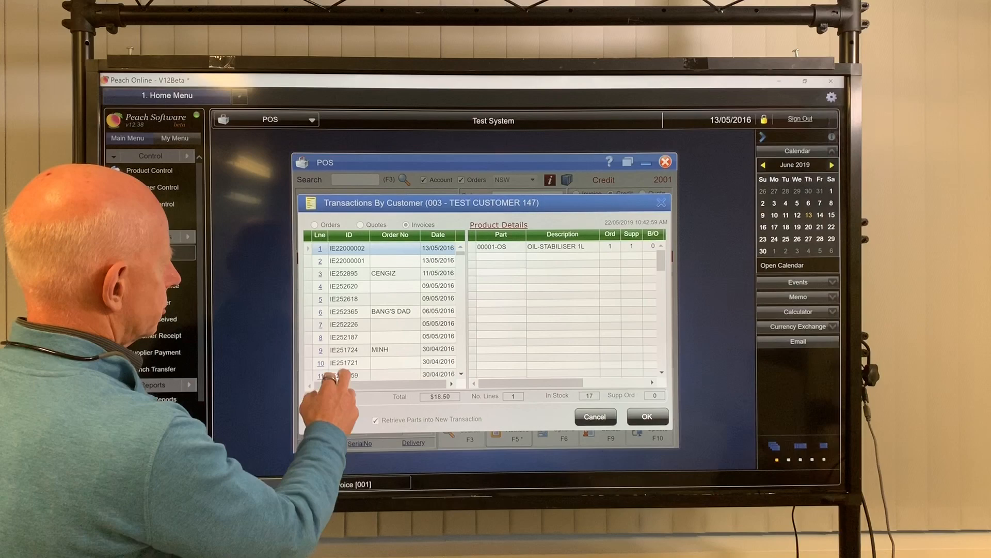
pyautogui.click(343, 361)
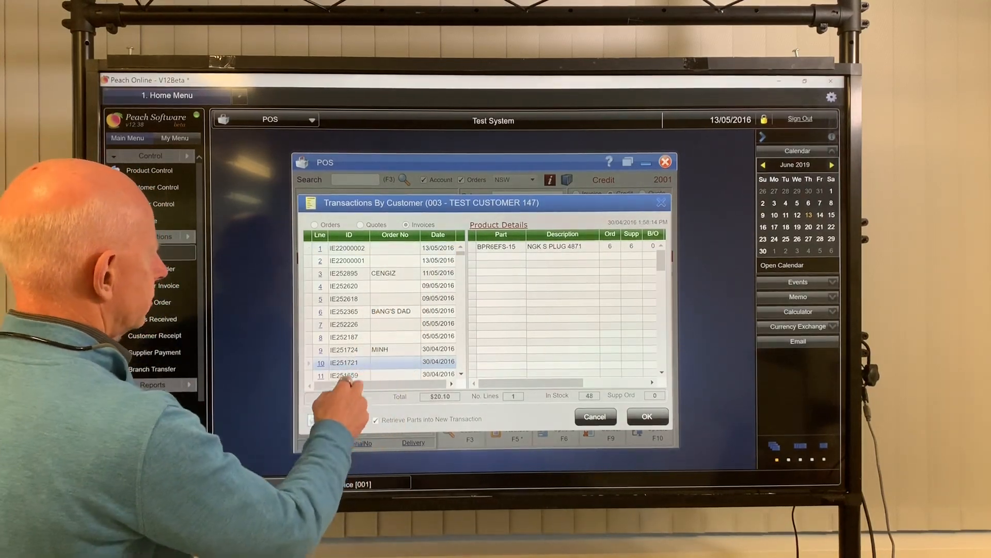
pyautogui.scroll(-3)
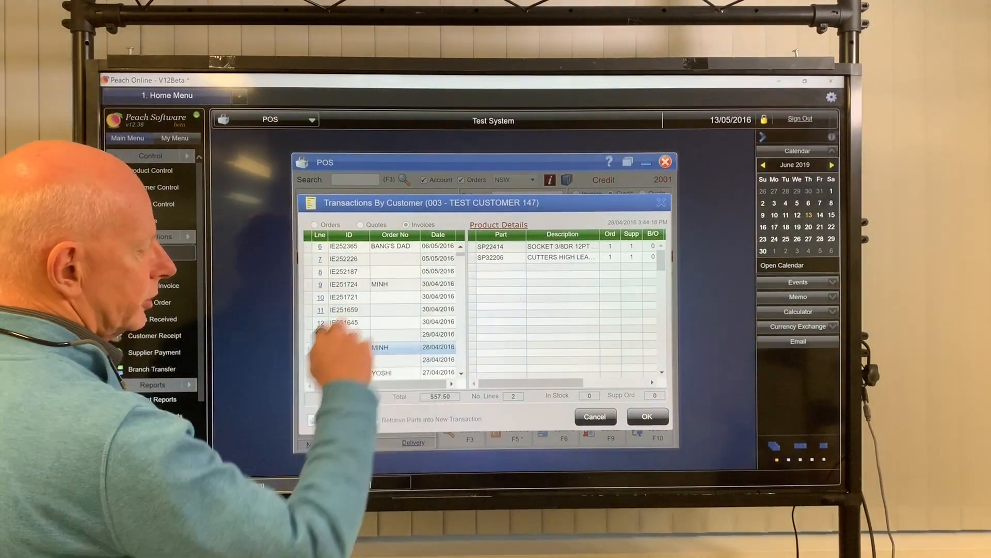
pyautogui.click(646, 416)
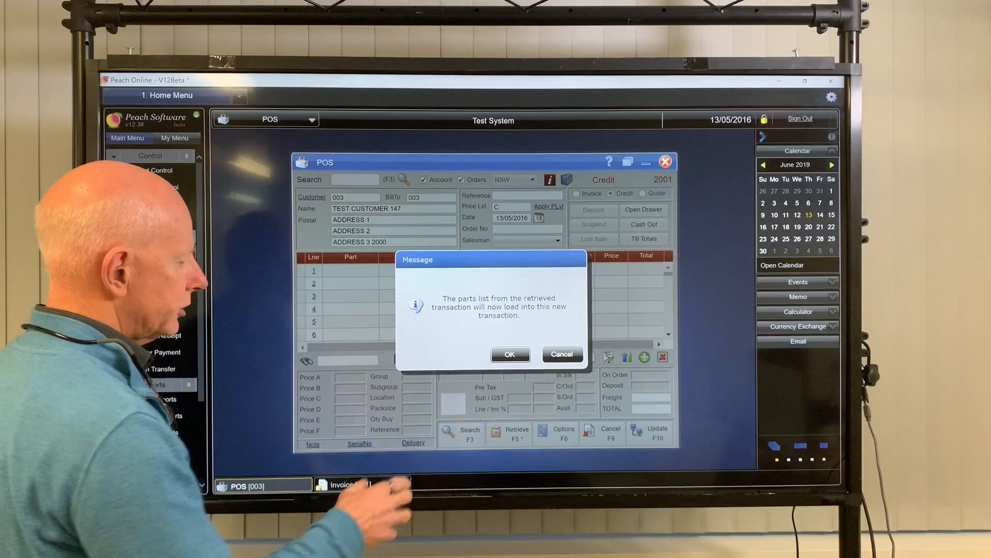
# Load the socket and cutters lines, then delete the SP32206 cutters line, leaving the 12.50 socket
pyautogui.click(510, 353)
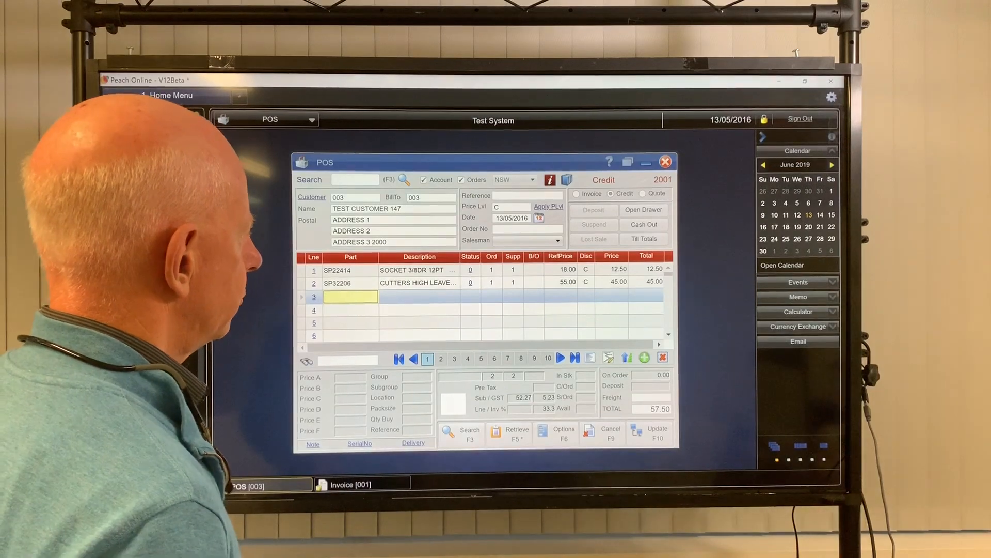
pyautogui.click(418, 283)
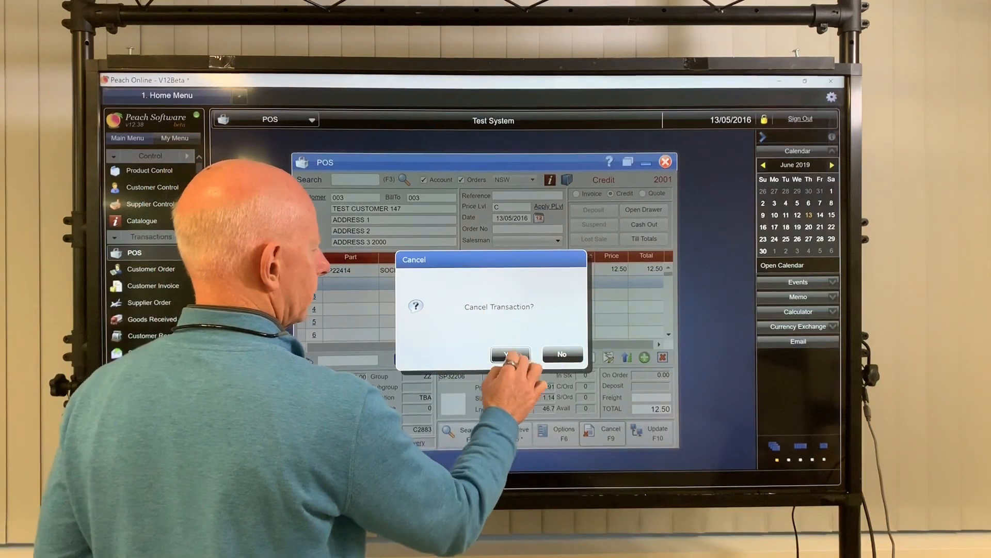
# Confirm cancelling the socket credit and enter customer 003 for a new sale
pyautogui.click(510, 354)
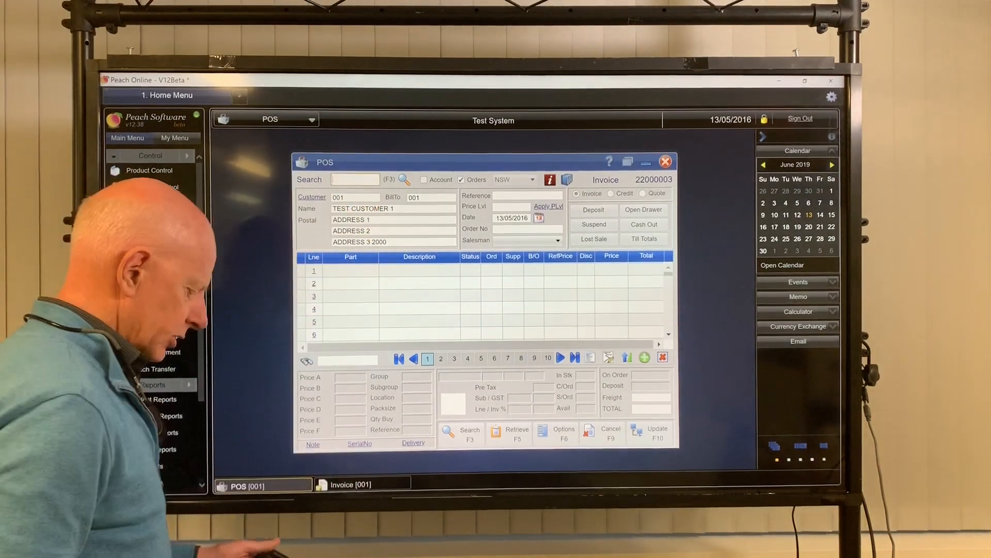
pyautogui.write('003')
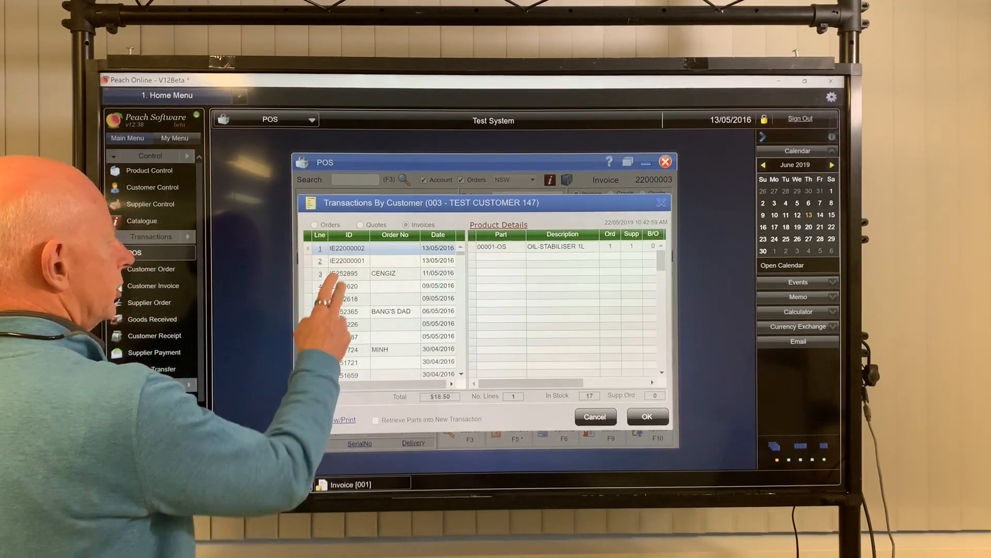
# Retrieve invoice IE22000002 and accept loading its parts list into the POS sale
pyautogui.click(347, 260)
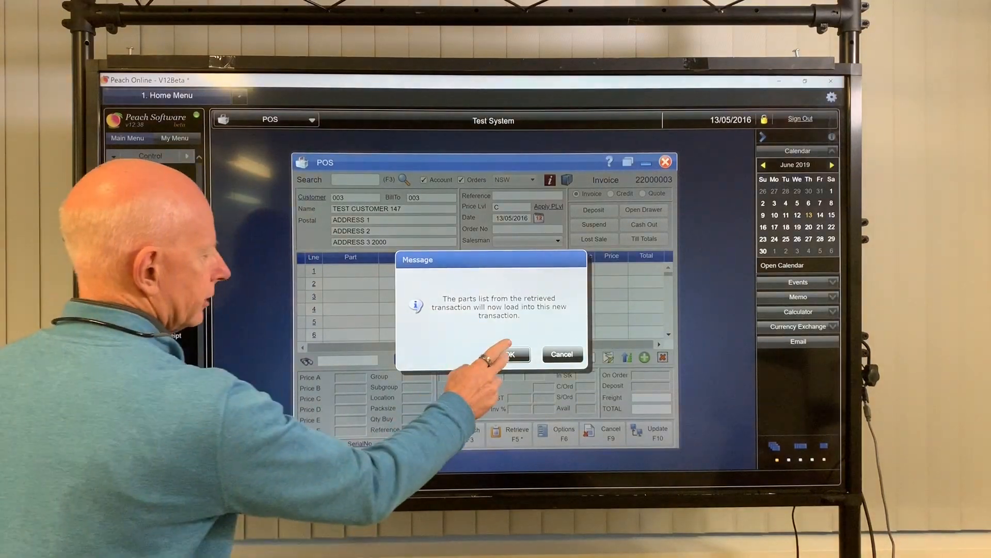
pyautogui.click(510, 354)
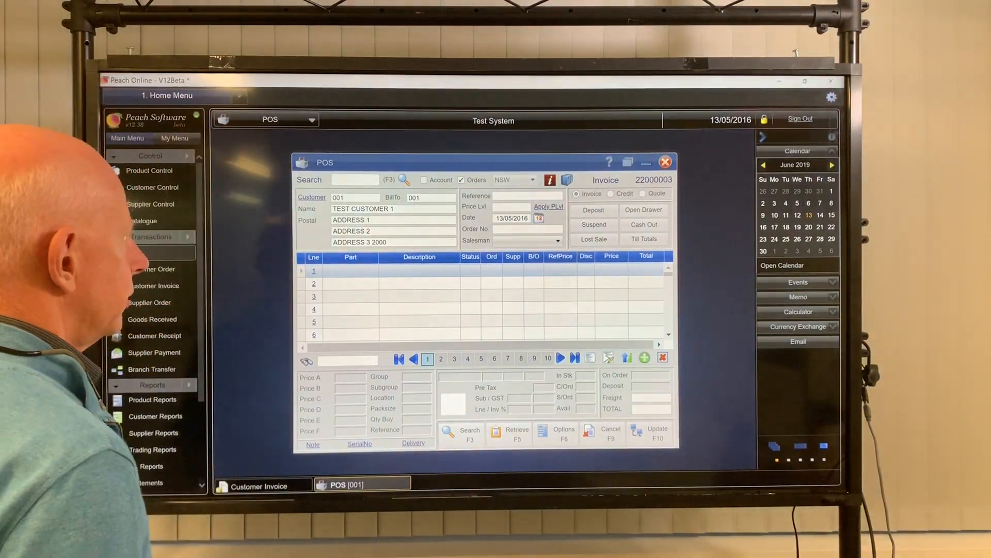
# Load customer 003 on Customer Invoice 22000003, dismiss credit status, and edit the Deliver name
pyautogui.click(155, 285)
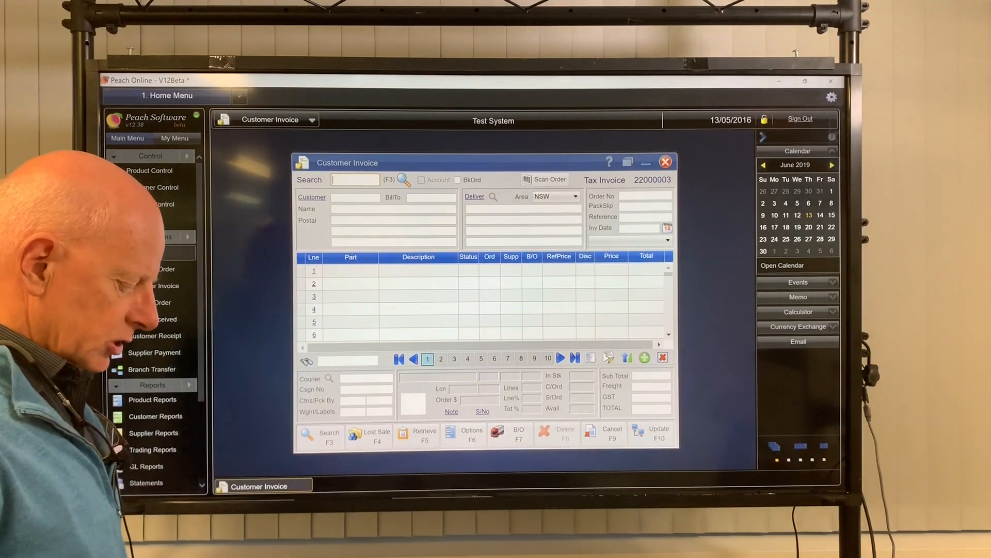
pyautogui.write('003')
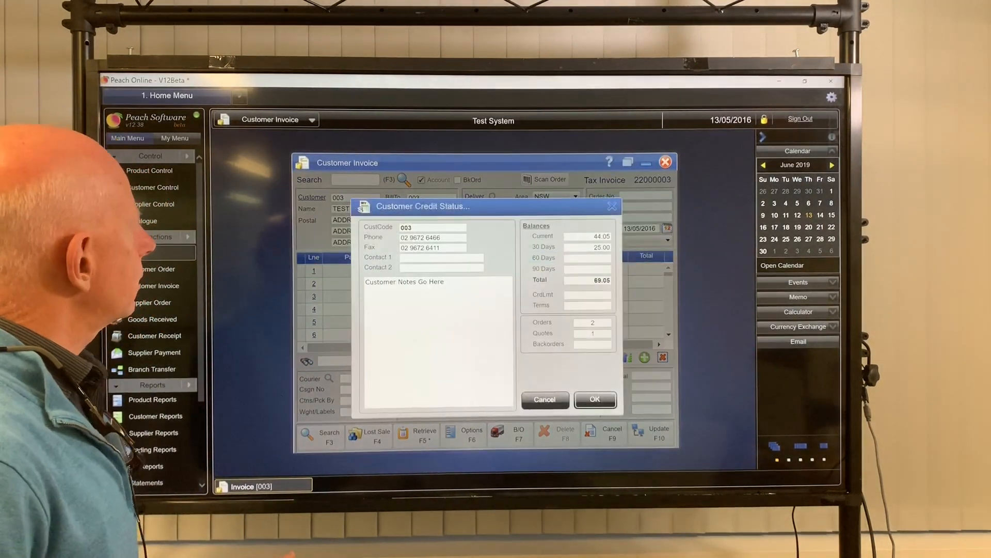
pyautogui.click(593, 399)
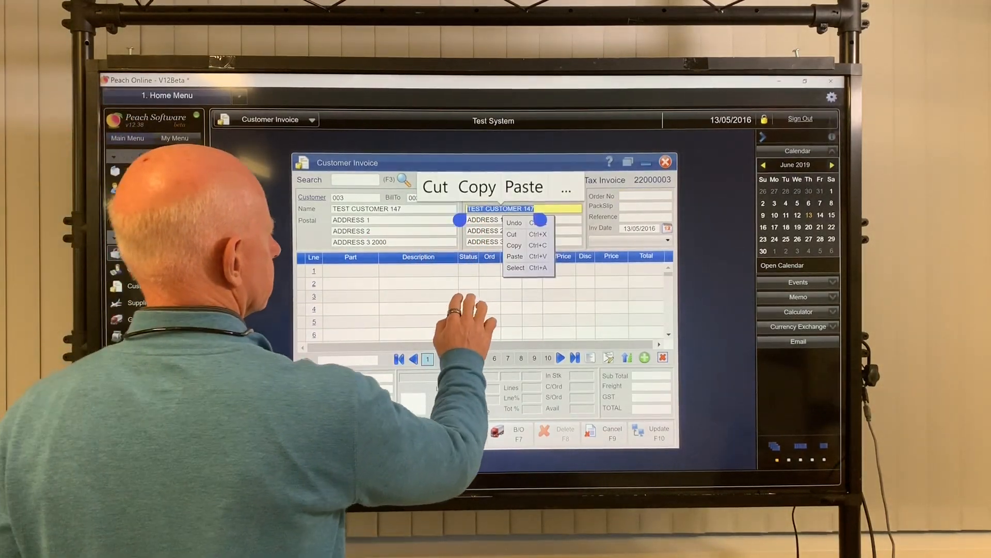
pyautogui.click(408, 179)
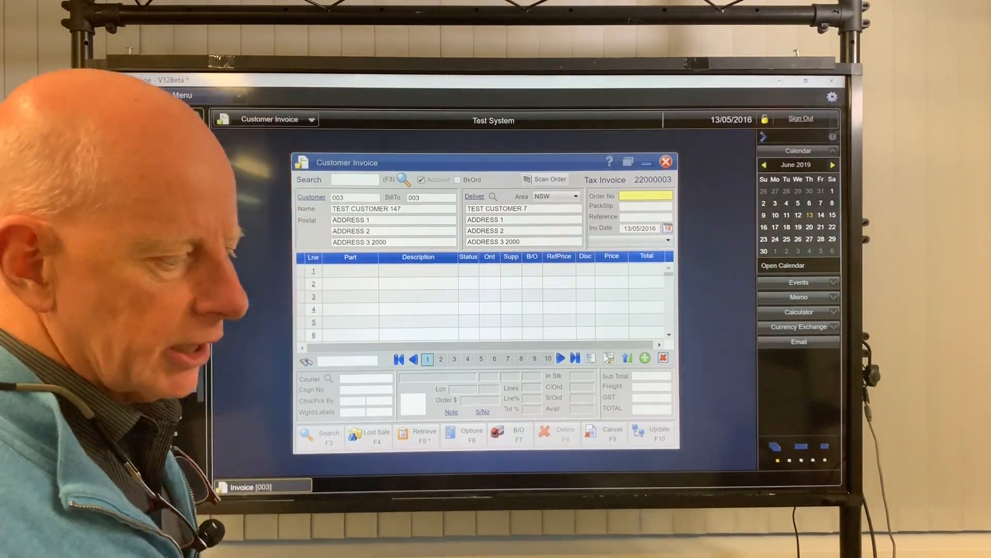
pyautogui.click(183, 95)
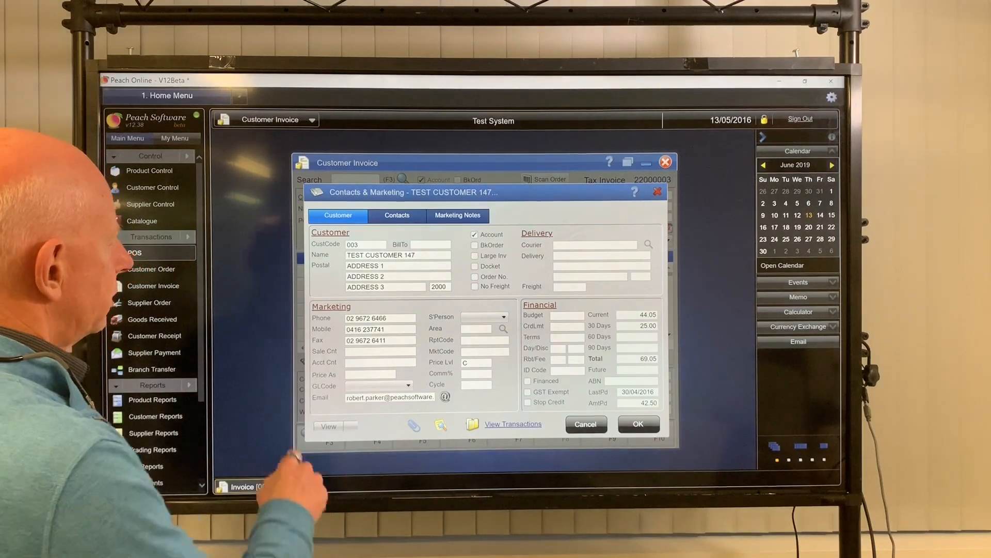
pyautogui.click(397, 215)
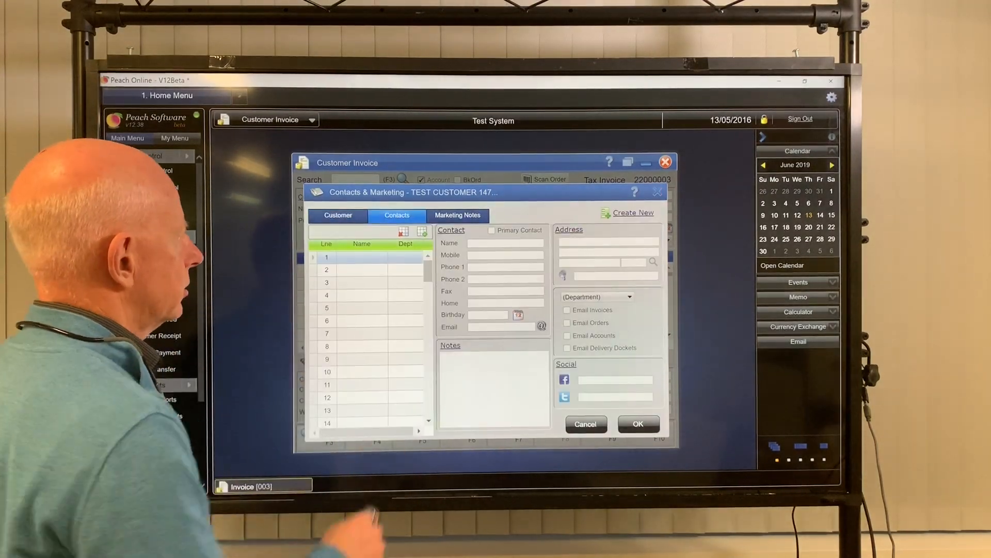
pyautogui.click(457, 215)
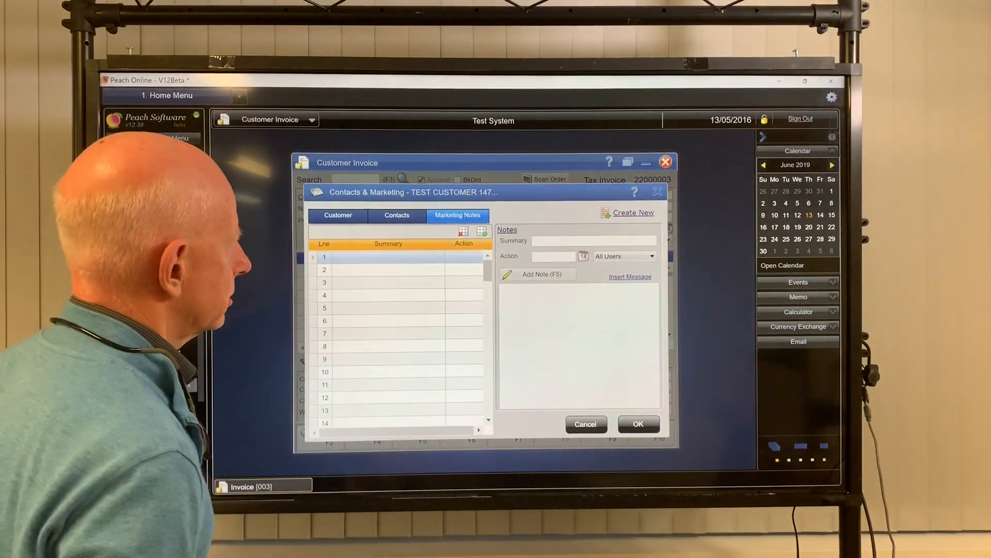
pyautogui.click(338, 214)
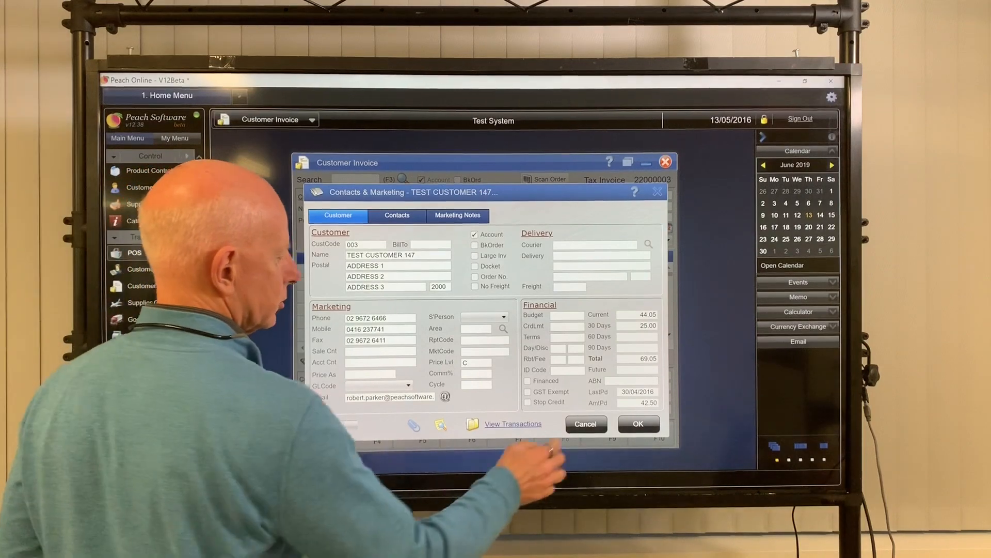
pyautogui.click(639, 423)
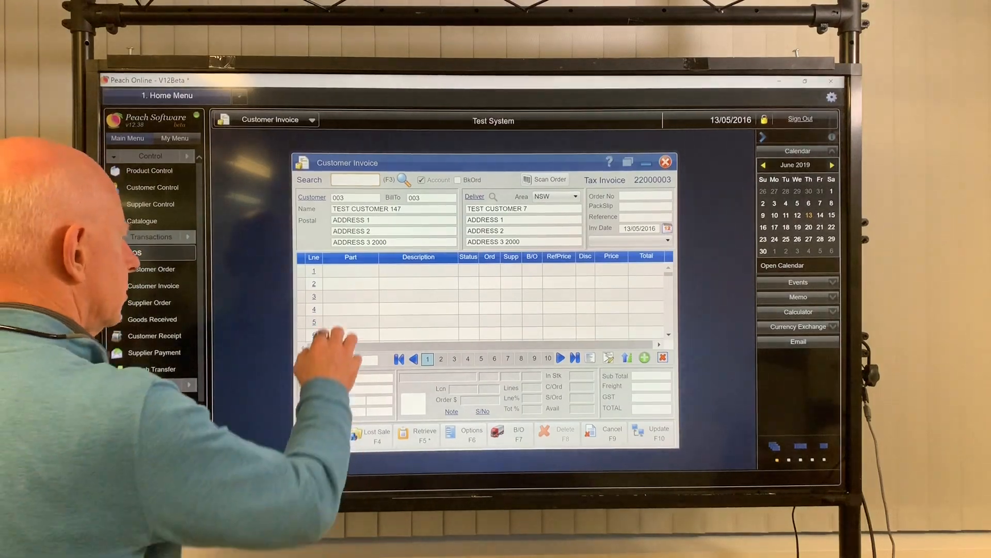
# Add Ryco oil filter Z9 as line 1 of invoice 22000003, totalling 6.05
pyautogui.click(351, 271)
pyautogui.write('Z9')
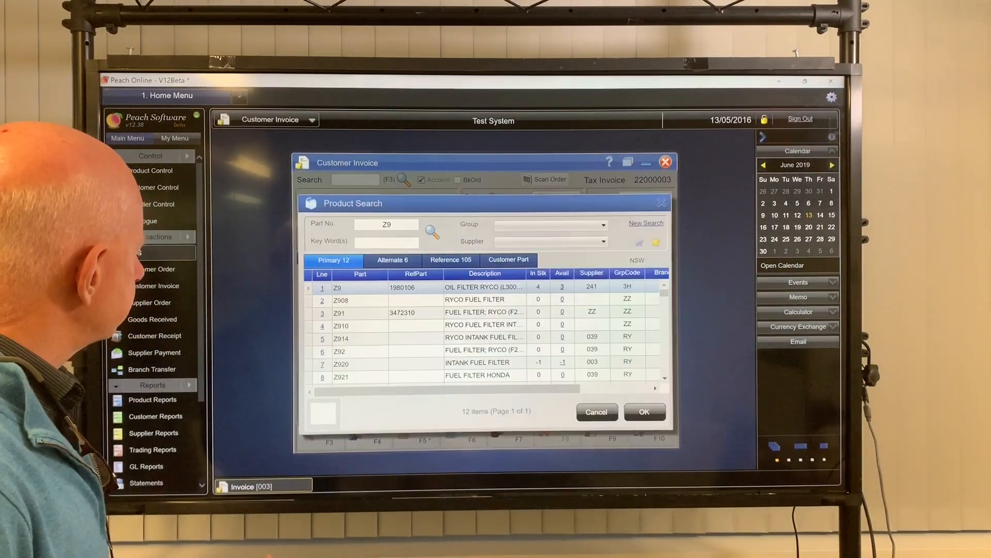
pyautogui.click(644, 412)
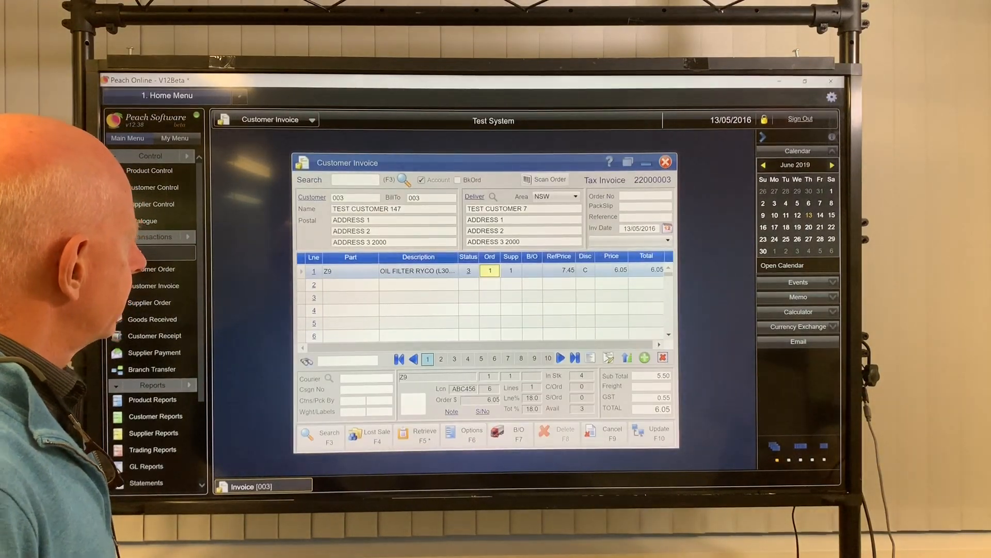